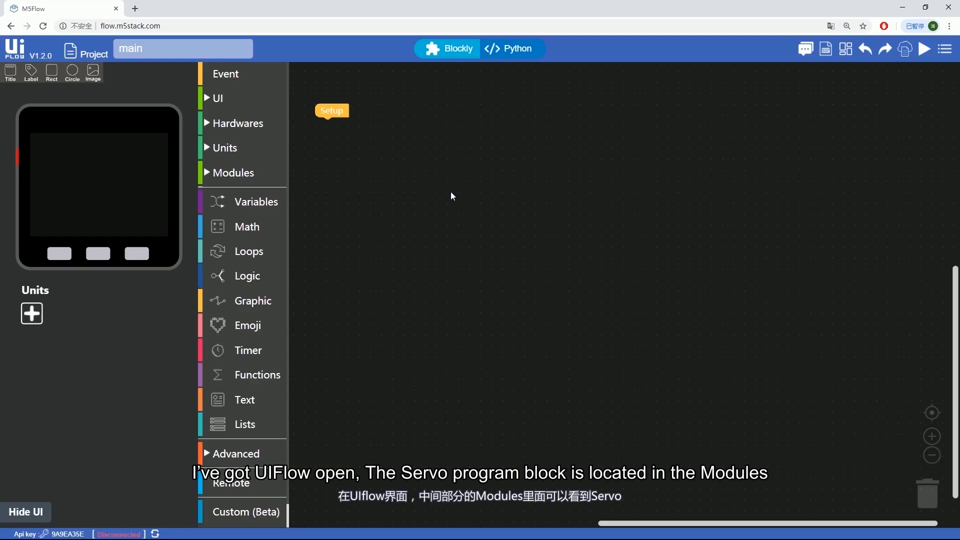
Step: Expand the Modules palette category to show its block groups, including Servo
left_click(233, 172)
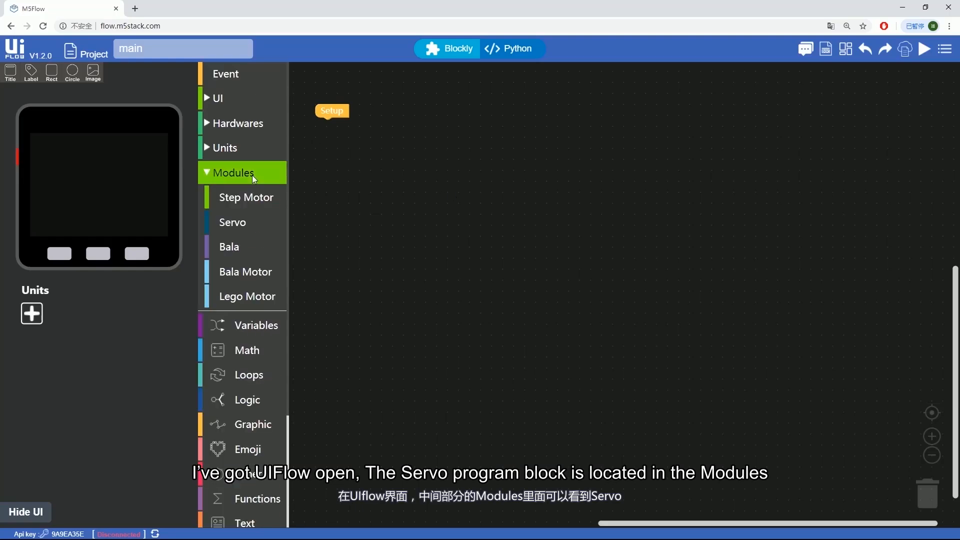
left_click(233, 222)
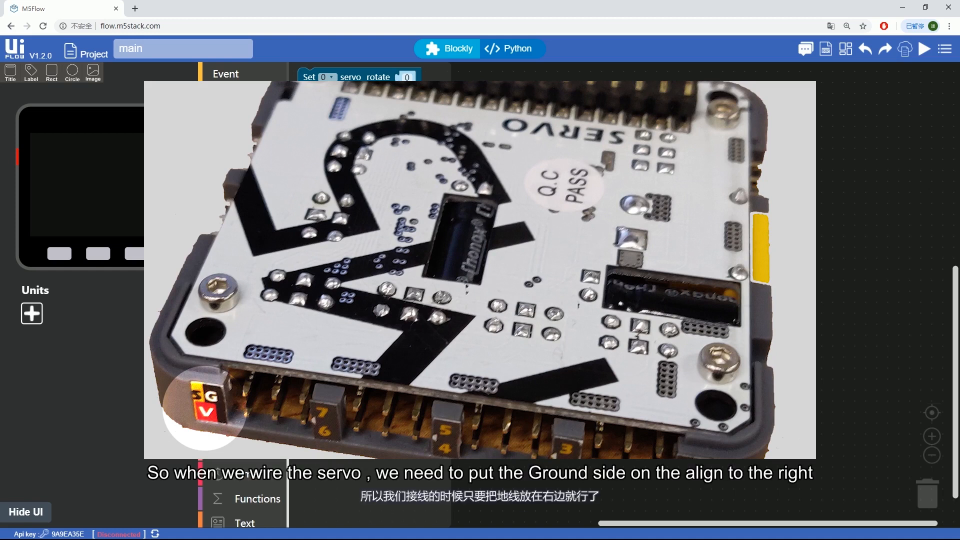
Step: Open the Variables block category to start creating a new variable
left_click(333, 72)
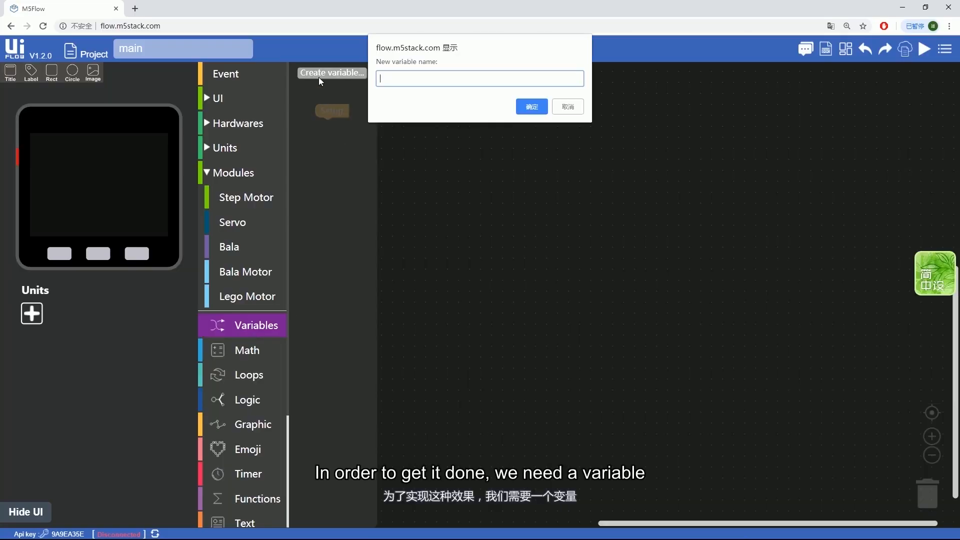
Step: Enter HighDuration as the new variable name and confirm it
type("HighDurati")
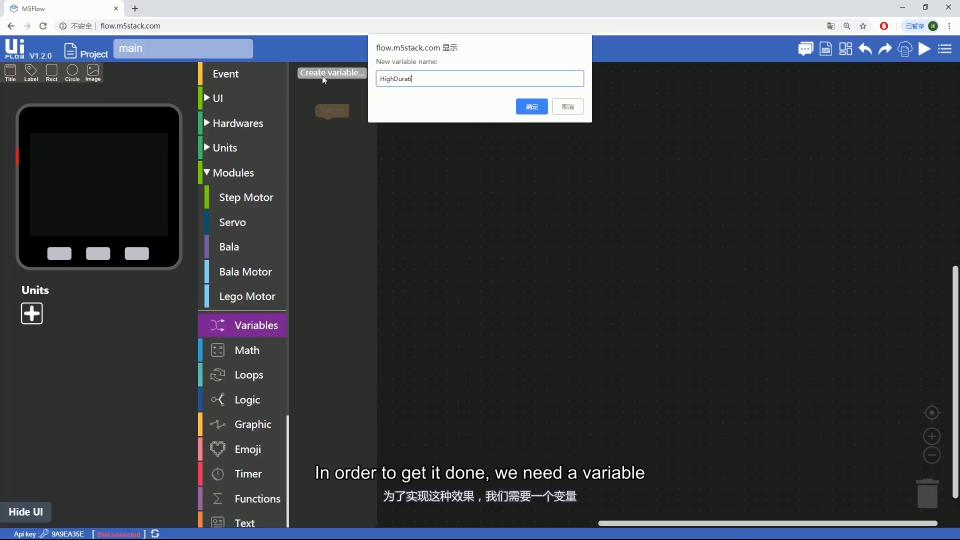
type("on")
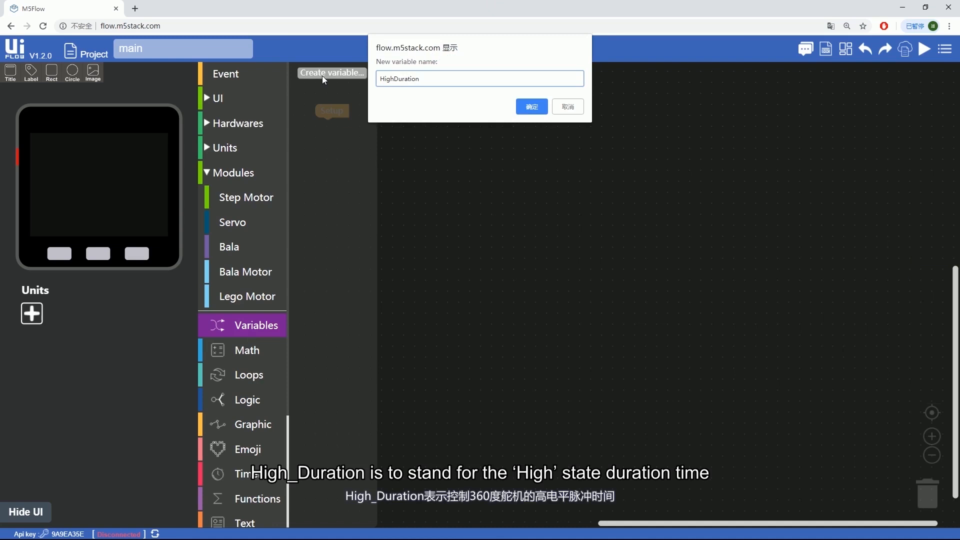
left_click(530, 106)
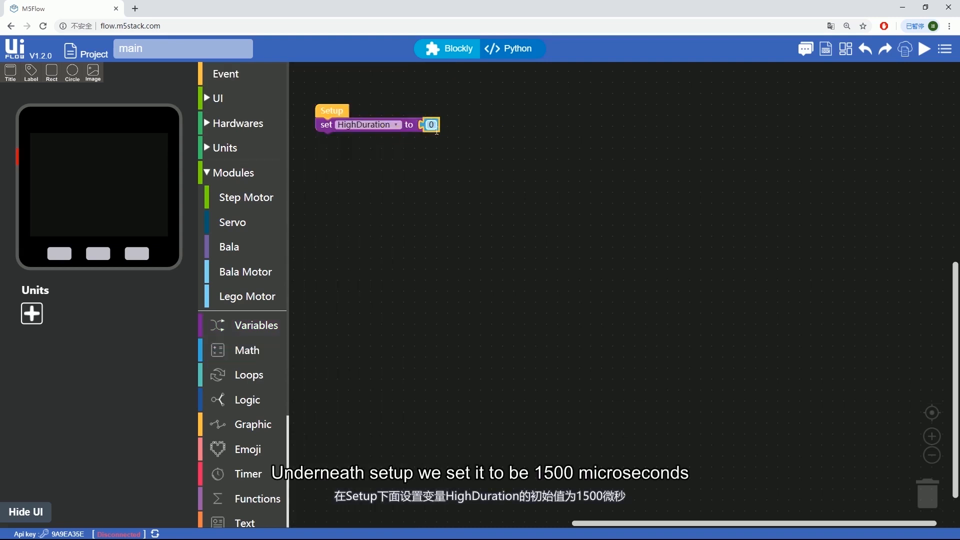
Step: Enter 1500 in the Setup block's set HighDuration number field
type("1500")
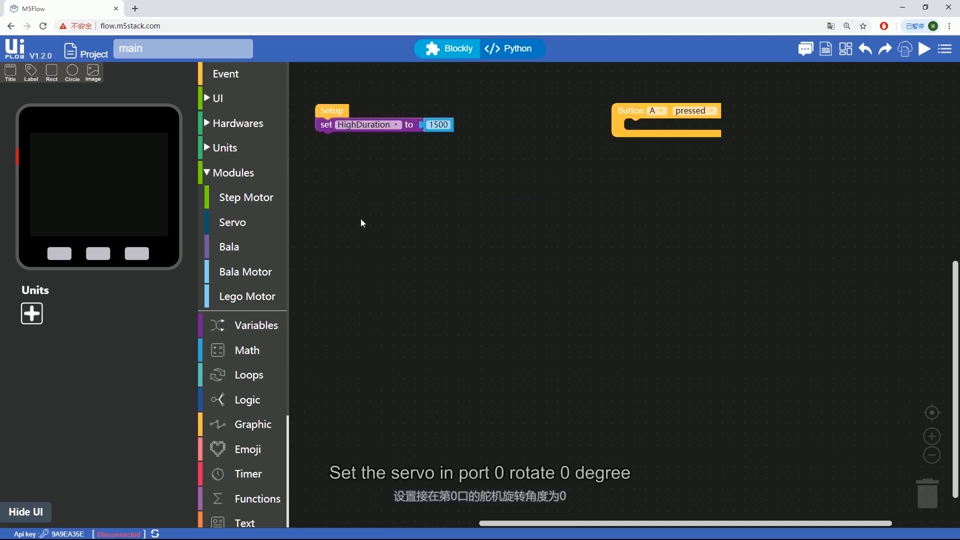
Step: Use the Servo and UI block groups for the button A, B and C handlers
left_click(233, 221)
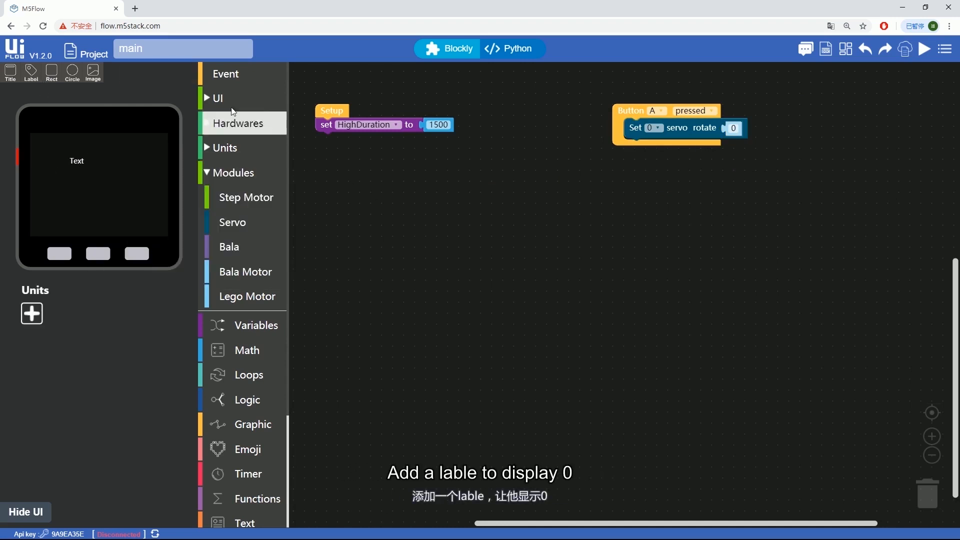
left_click(216, 98)
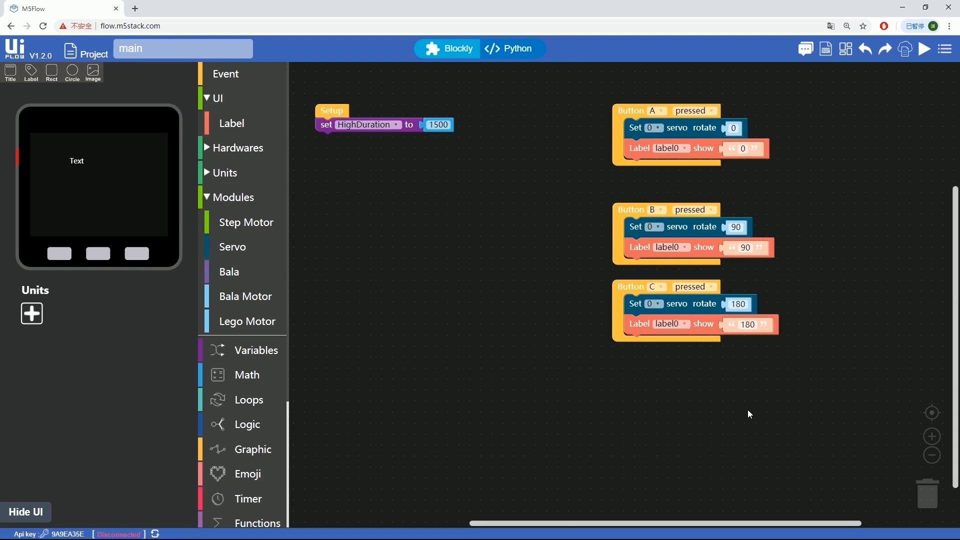
Step: Add the Dual Button unit to the project and open its blocks
left_click(31, 314)
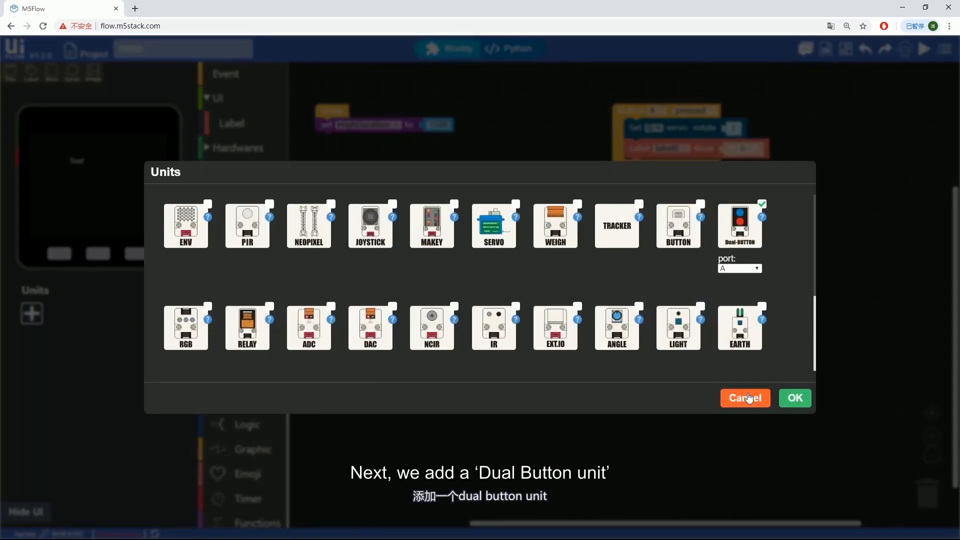
left_click(795, 398)
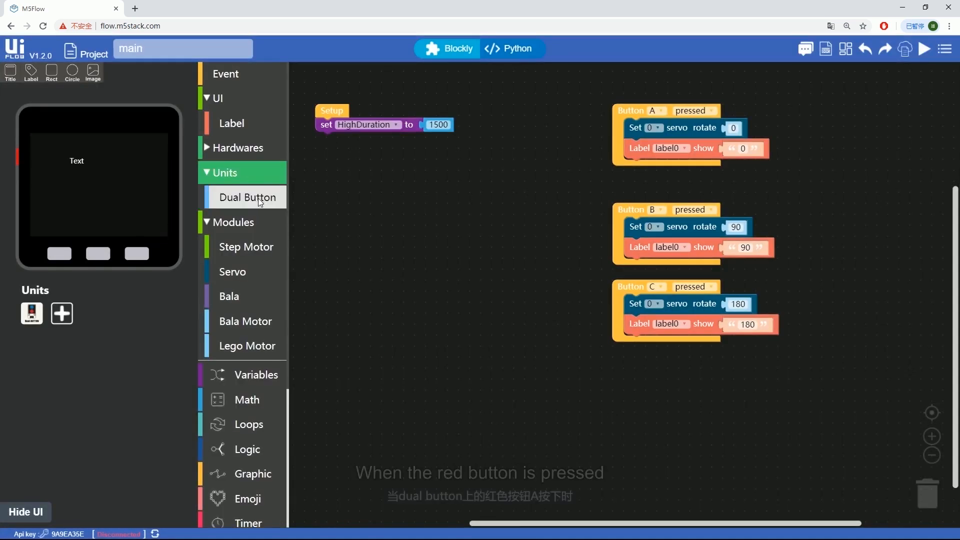
left_click(248, 197)
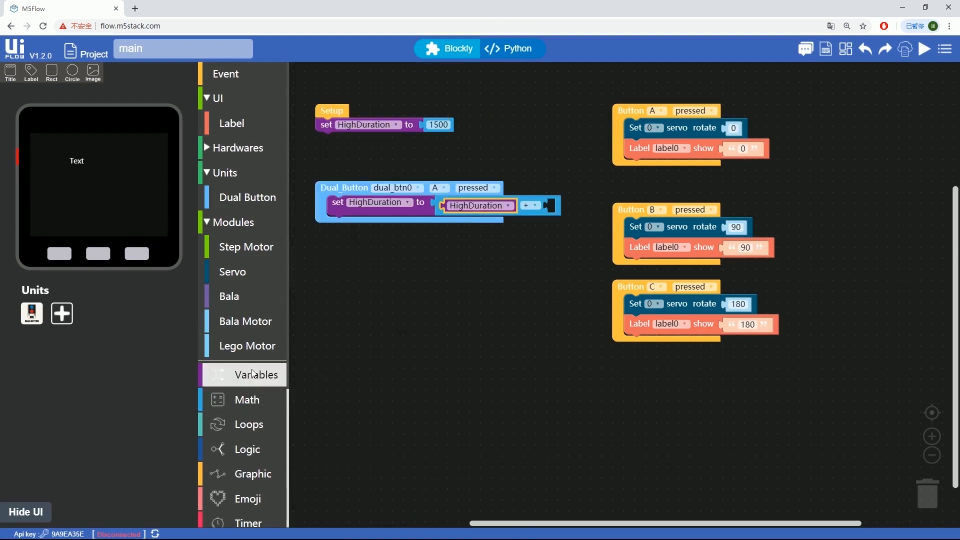
Step: Make the handler subtract 10, drive the servo on port 2, and add another label
left_click(528, 205)
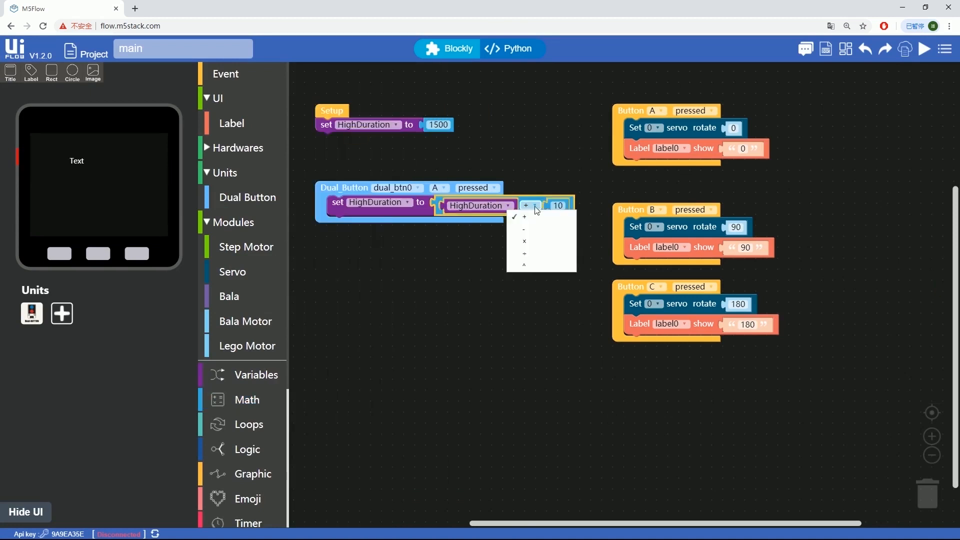
left_click(524, 229)
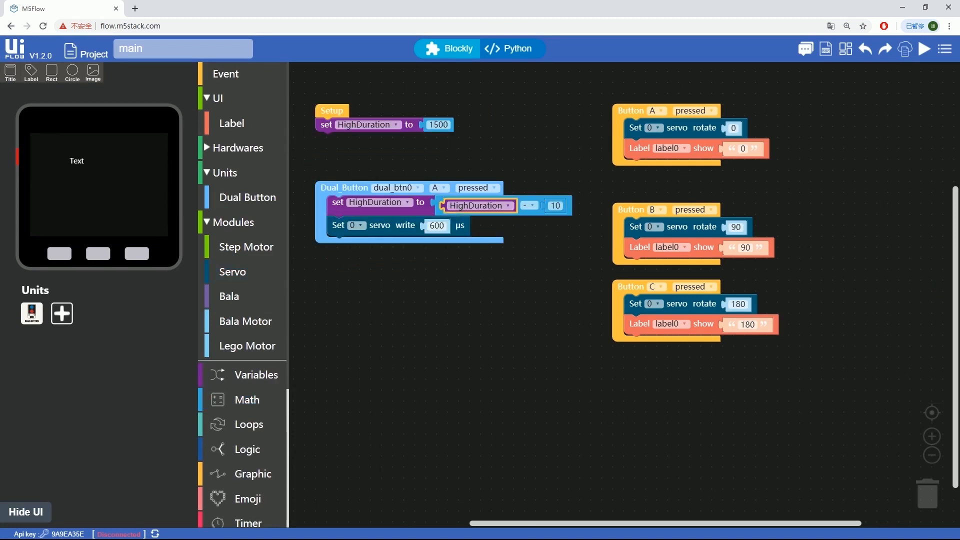
left_click(358, 224)
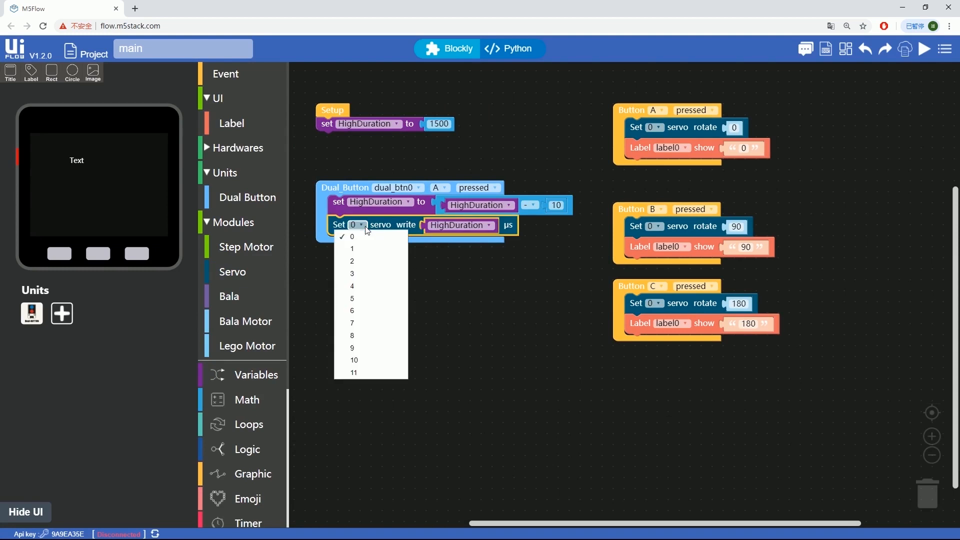
left_click(352, 262)
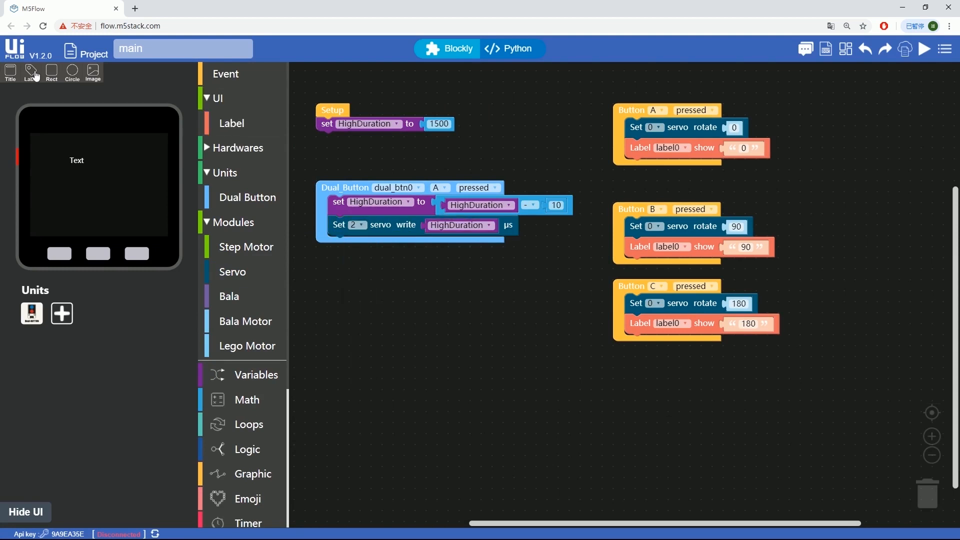
left_click(231, 123)
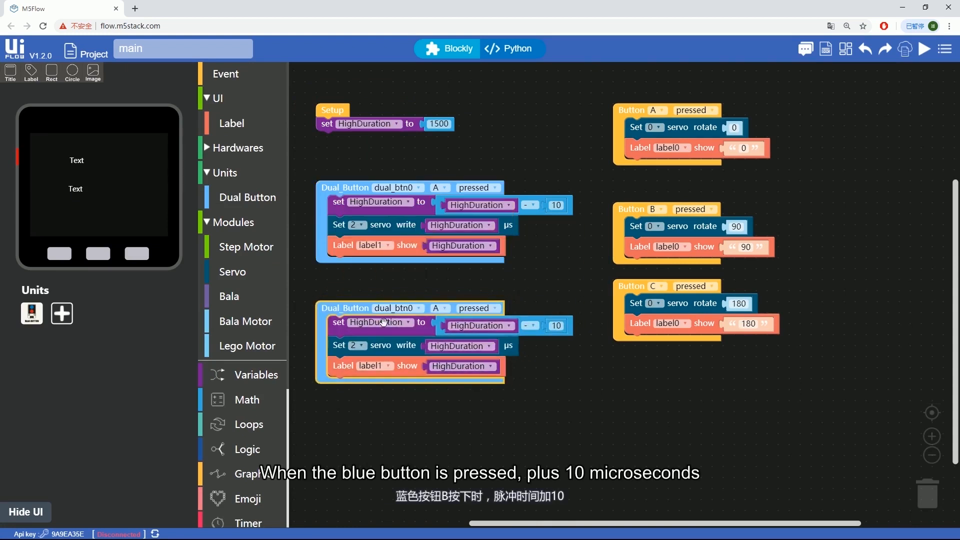
Step: Switch the copied handler to Dual Button B and title label2 'Servo D'
left_click(439, 307)
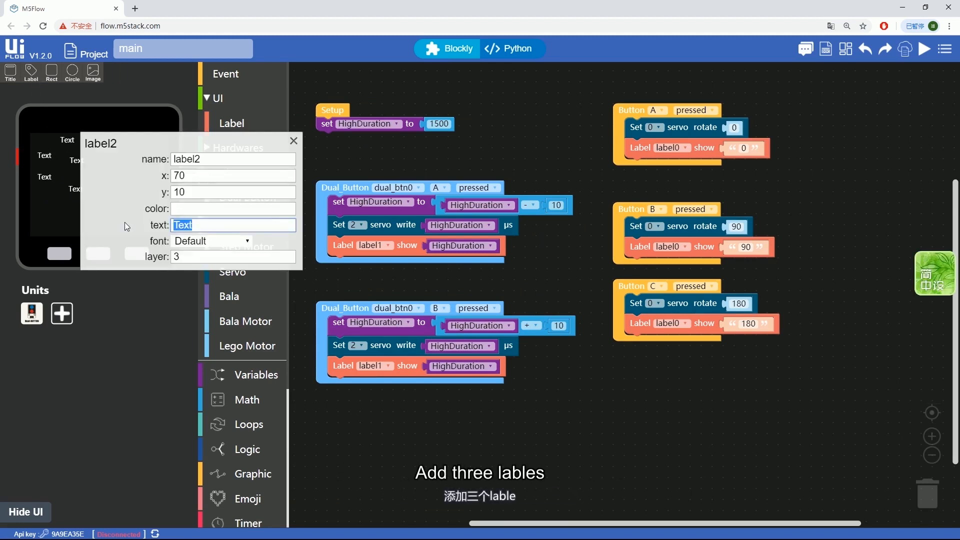
type("Servo D")
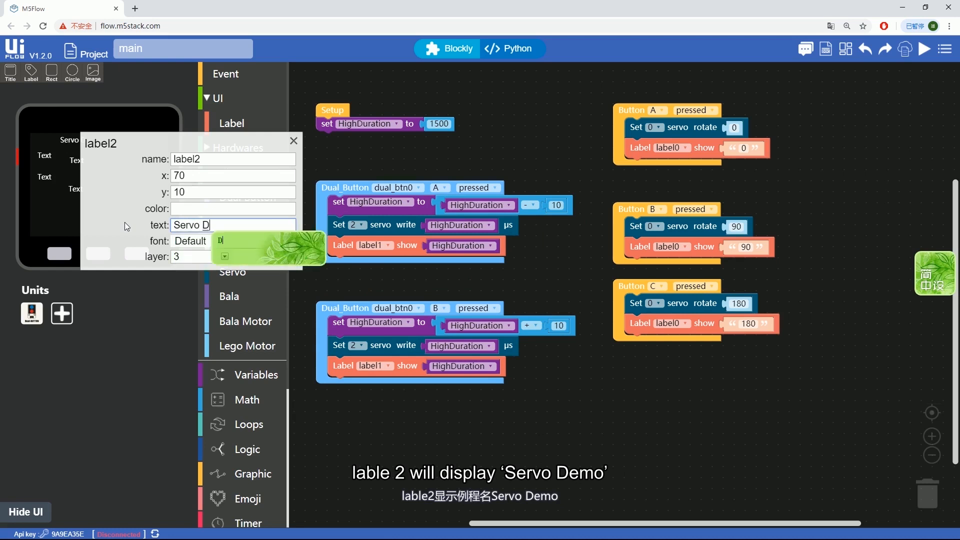